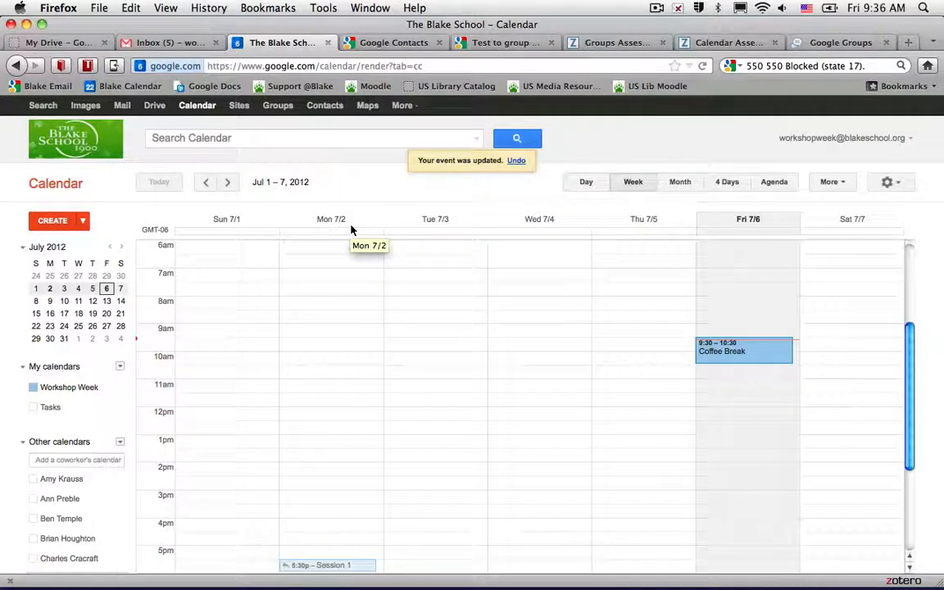
mouse_move(96, 369)
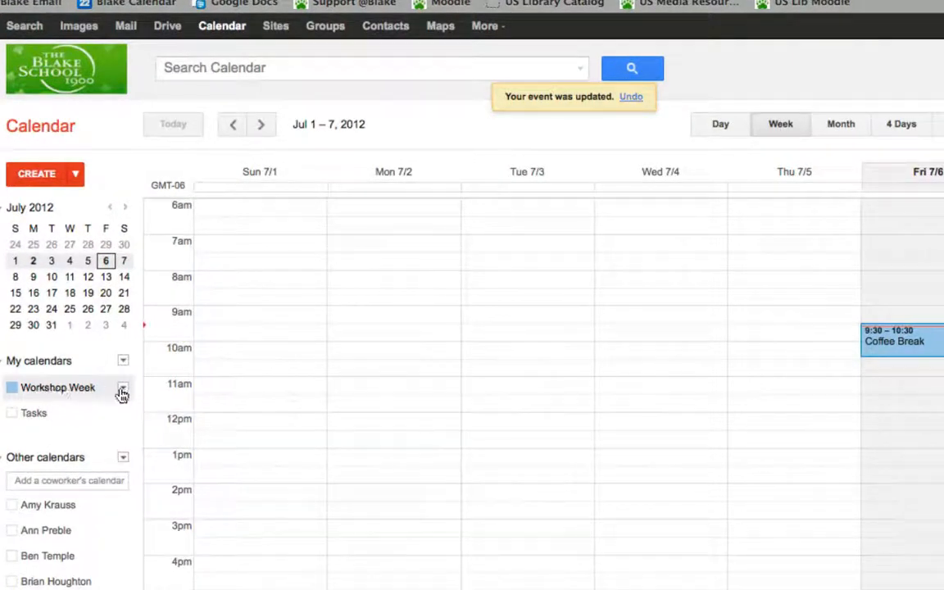
Open the dropdown menu beside Workshop Week under My calendars
left_click(123, 388)
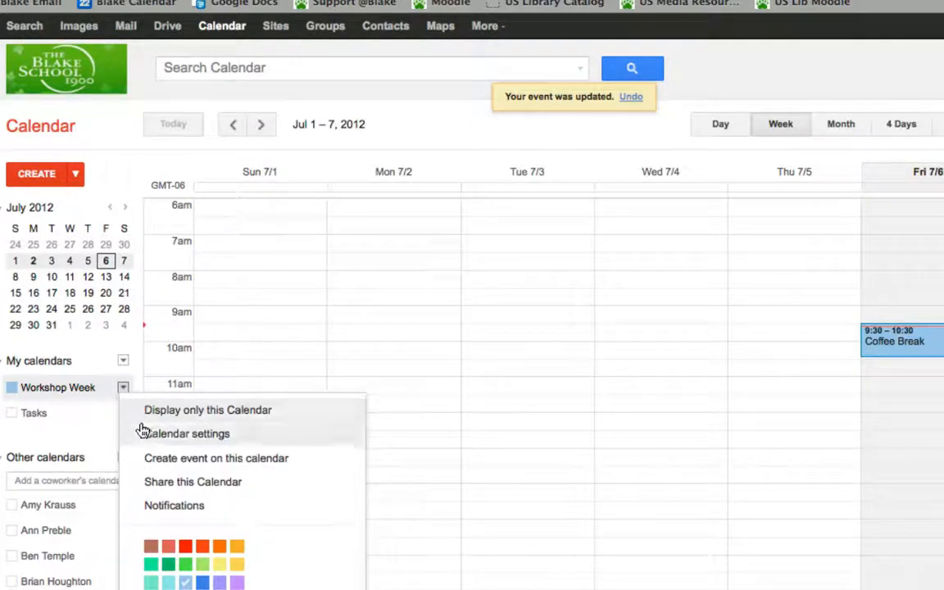
mouse_move(152, 433)
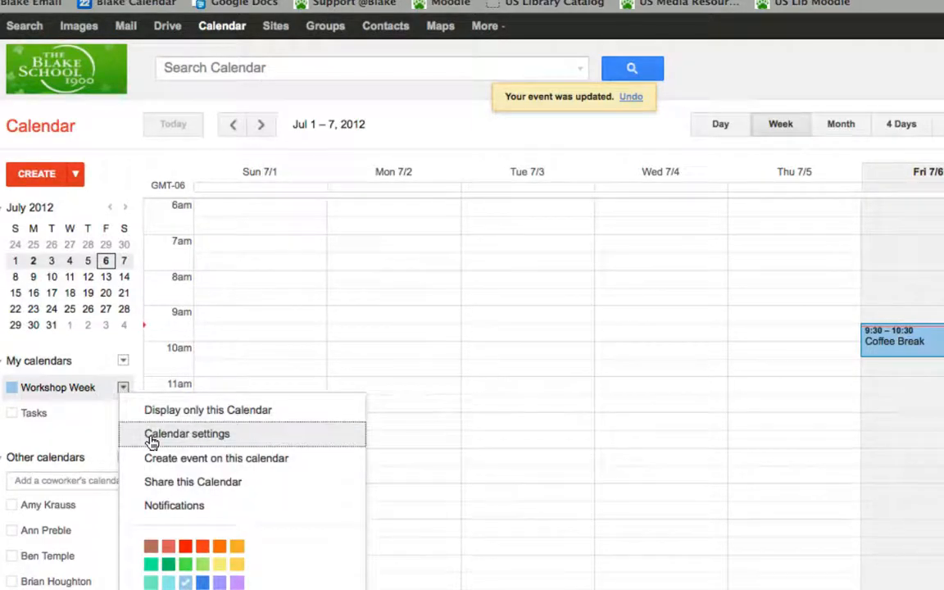
left_click(187, 433)
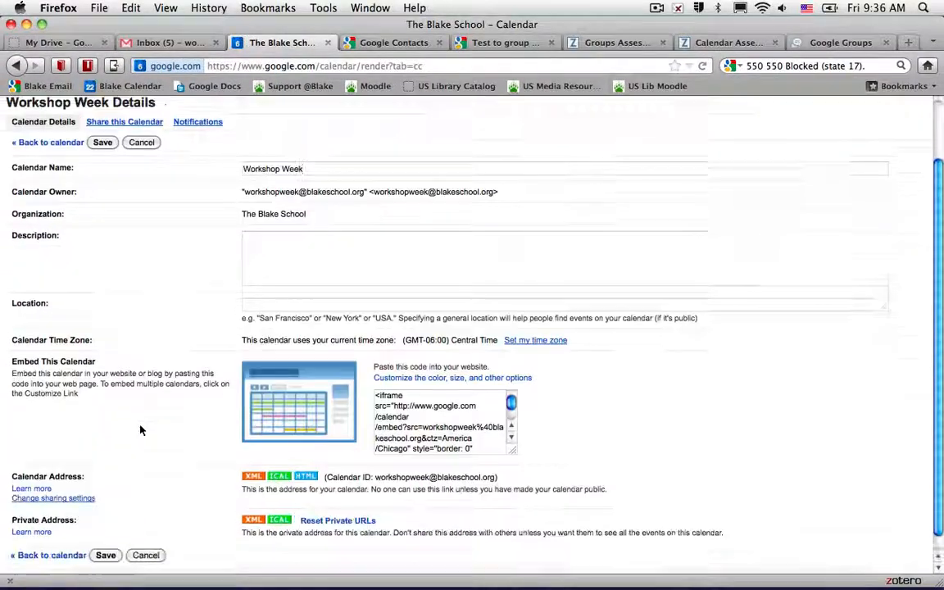
scroll("down", 3)
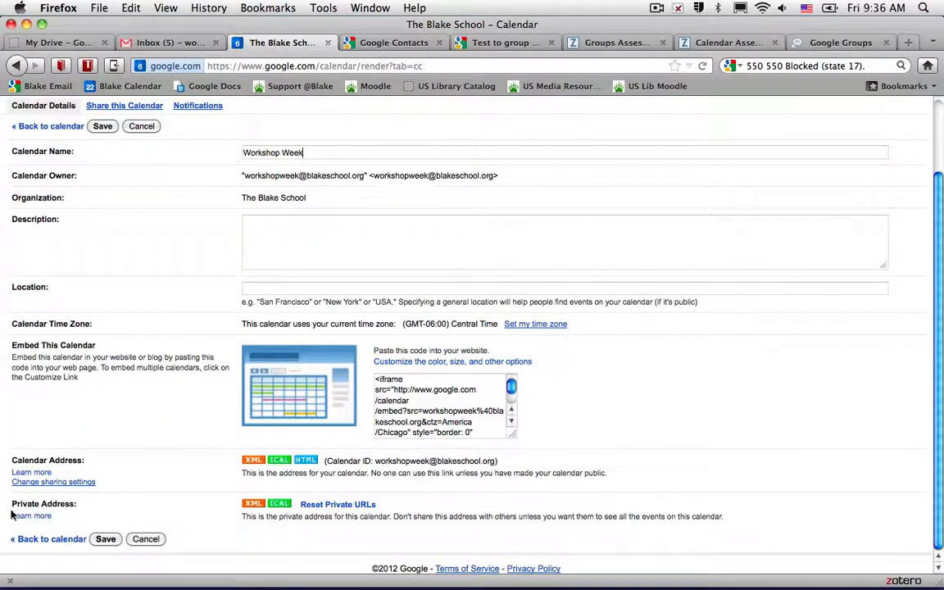
mouse_move(278, 504)
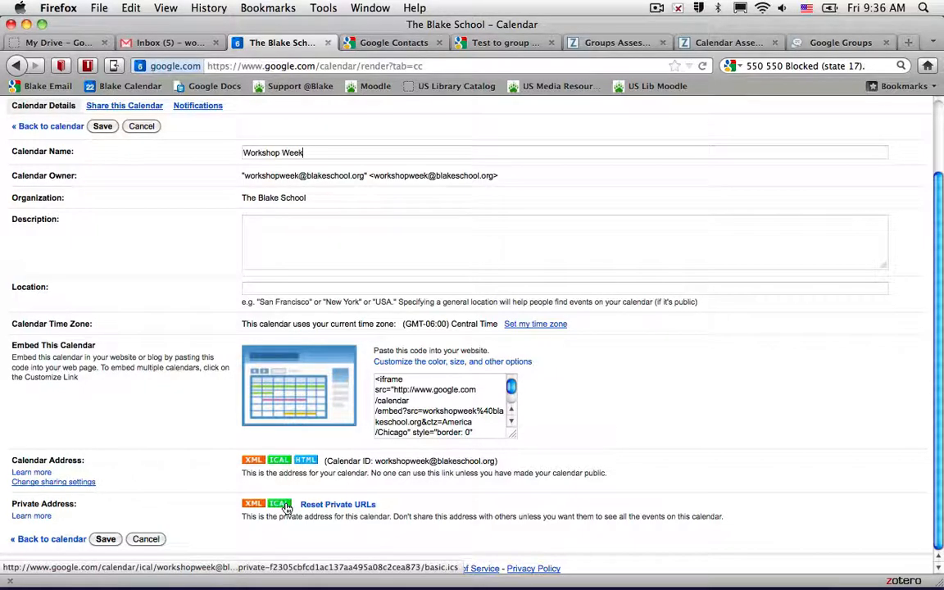
Show the Workshop Week private iCal address with the ICAL button
left_click(280, 505)
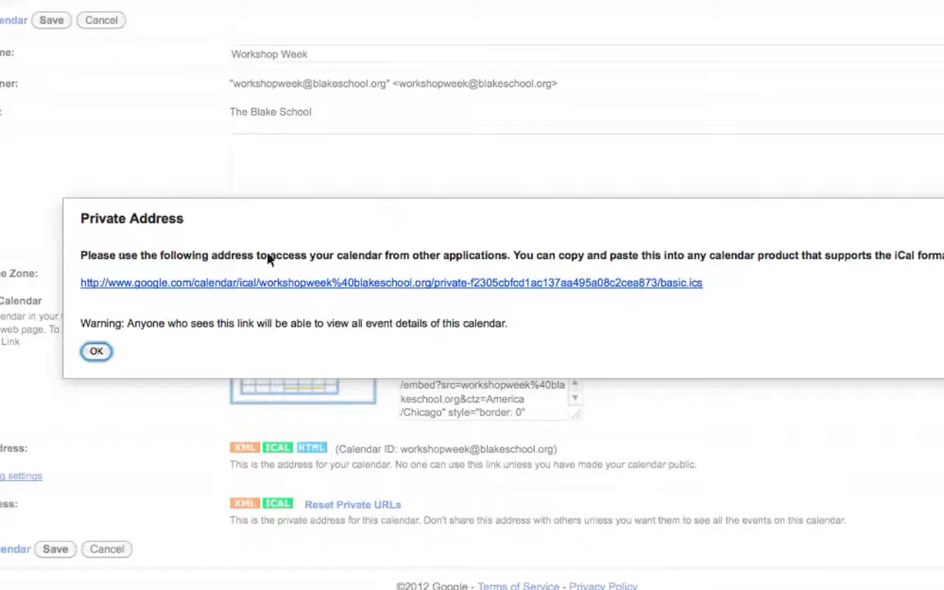
mouse_move(415, 285)
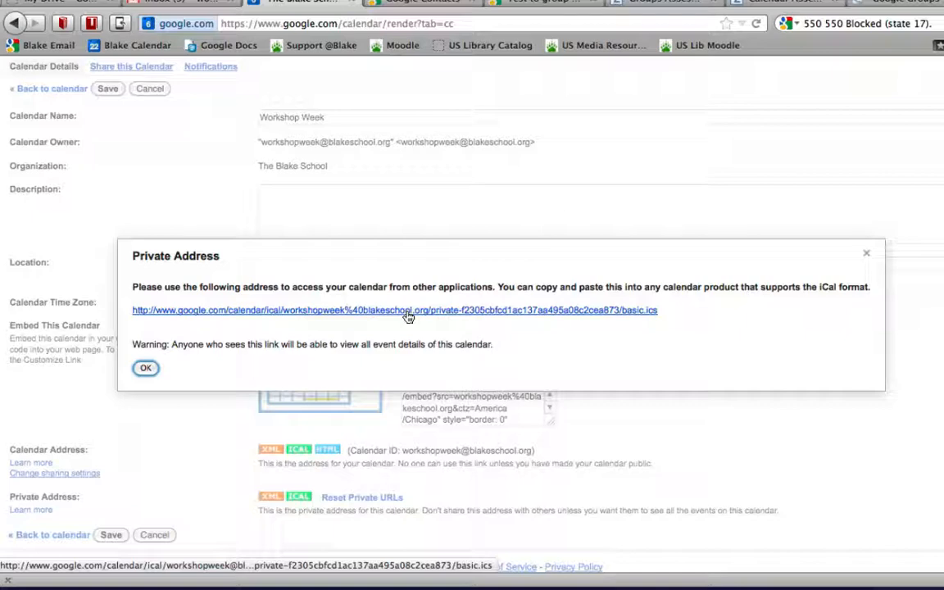
mouse_move(625, 317)
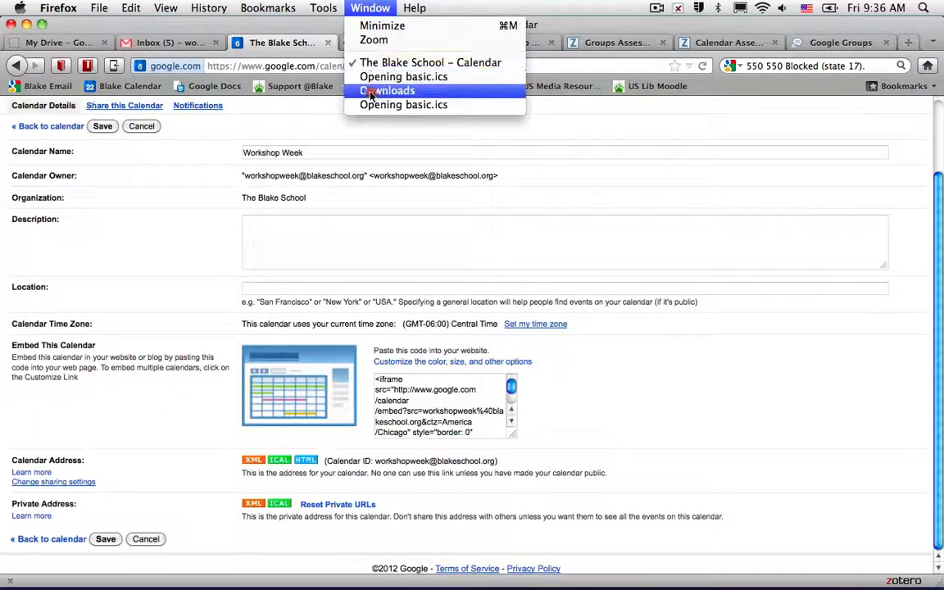
Save basic.ics to disk from Firefox's download prompt instead of opening it
left_click(403, 76)
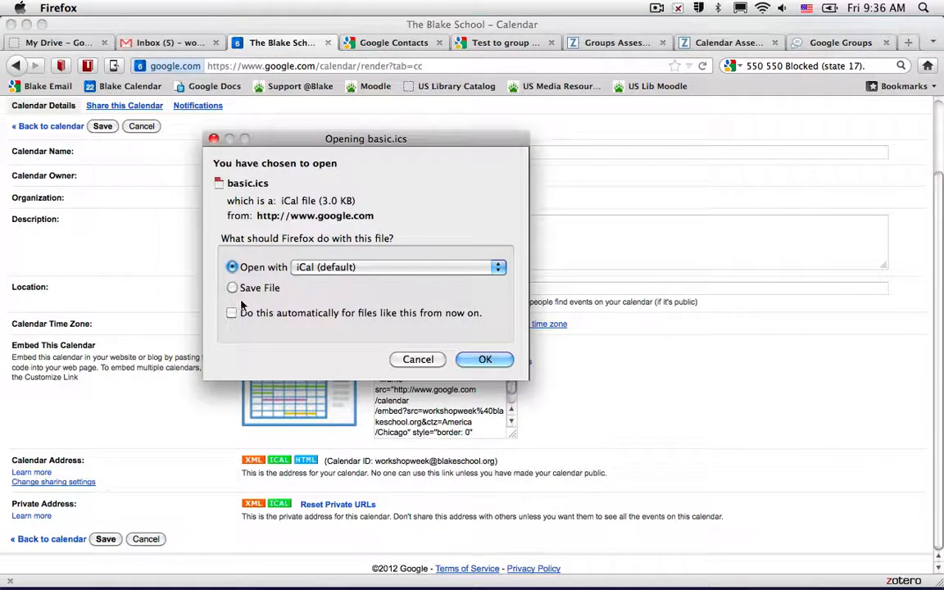
left_click(232, 288)
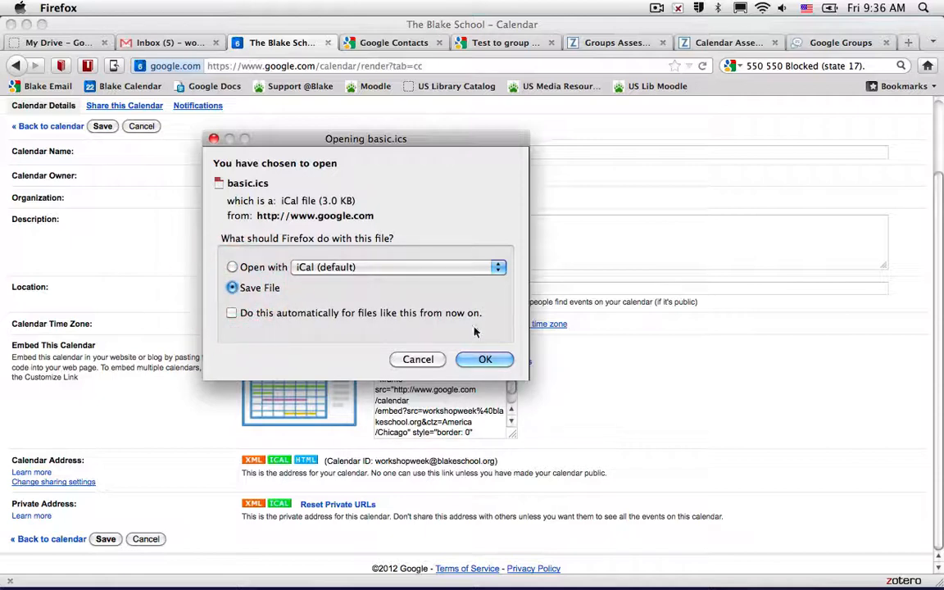
left_click(484, 358)
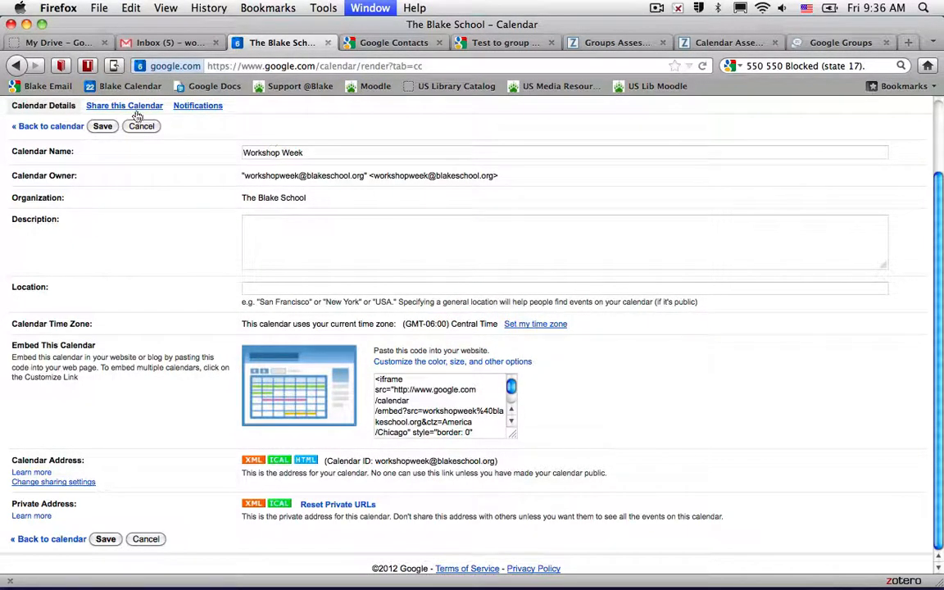
Switch to the second account's Google Calendar week view in Chrome
left_click(102, 125)
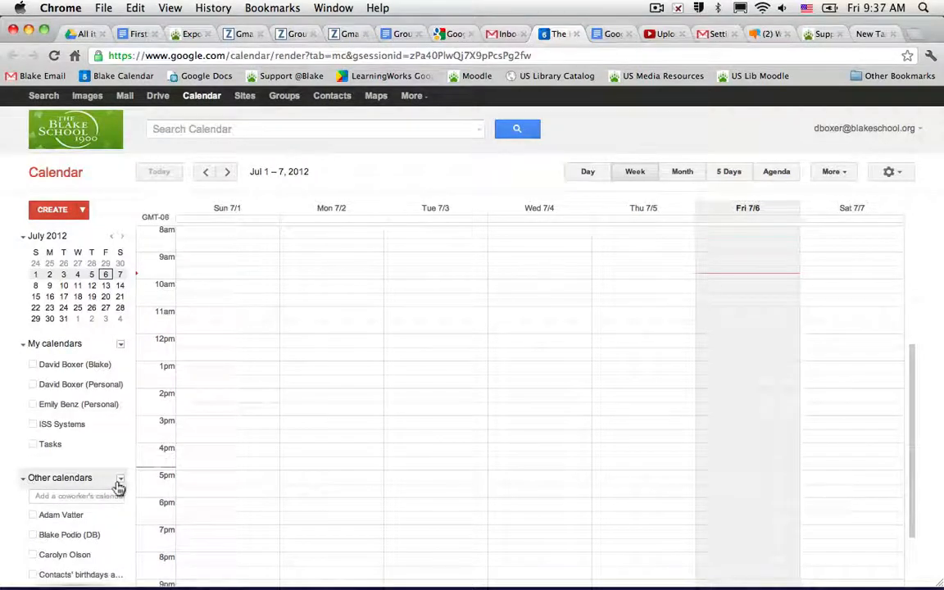
Choose Import calendar from the Other calendars dropdown
left_click(122, 478)
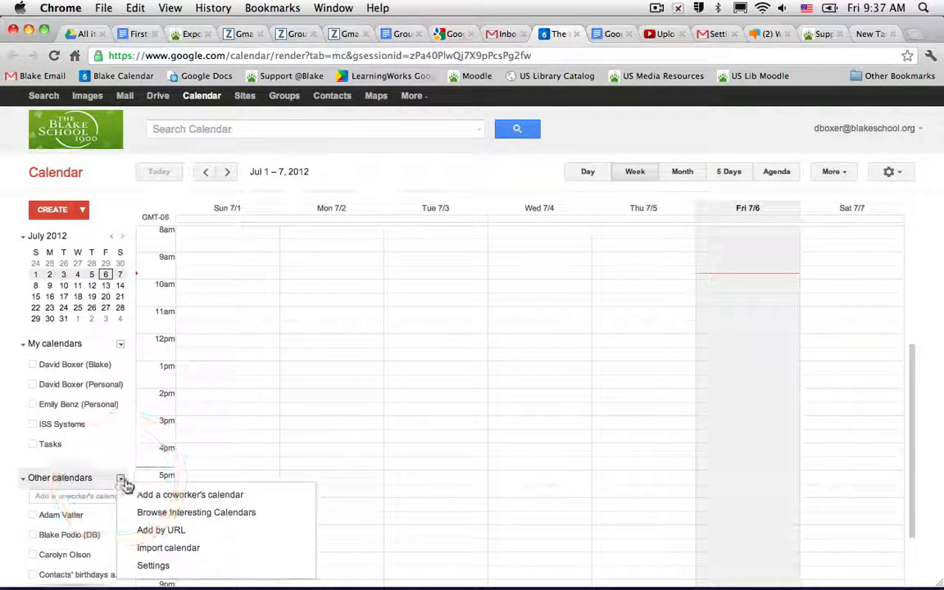
mouse_move(147, 547)
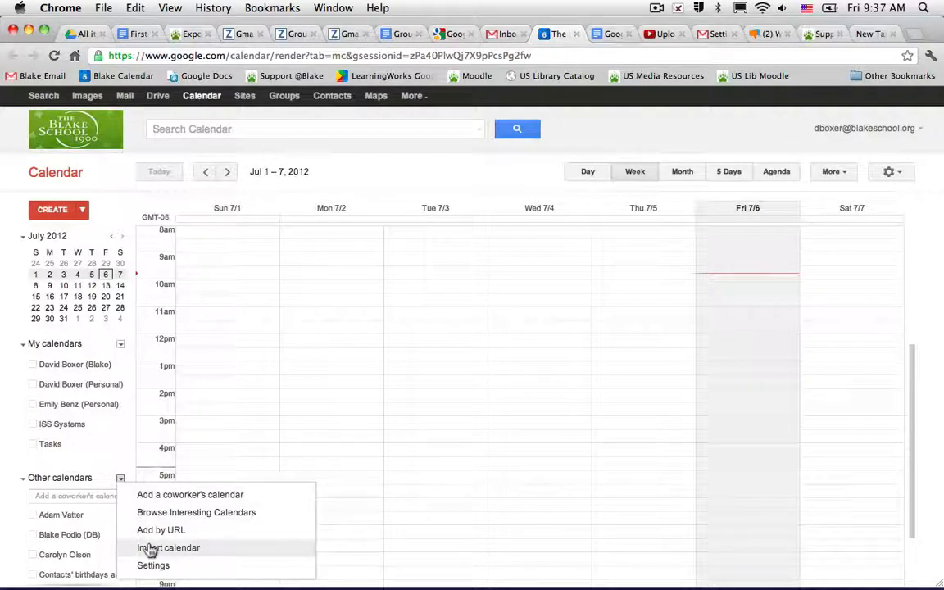
left_click(167, 547)
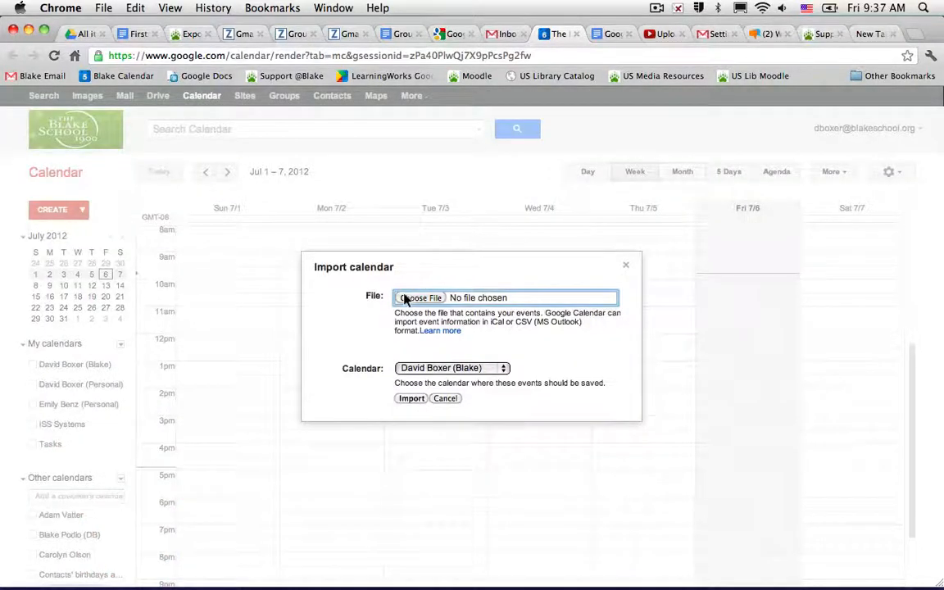
mouse_move(374, 309)
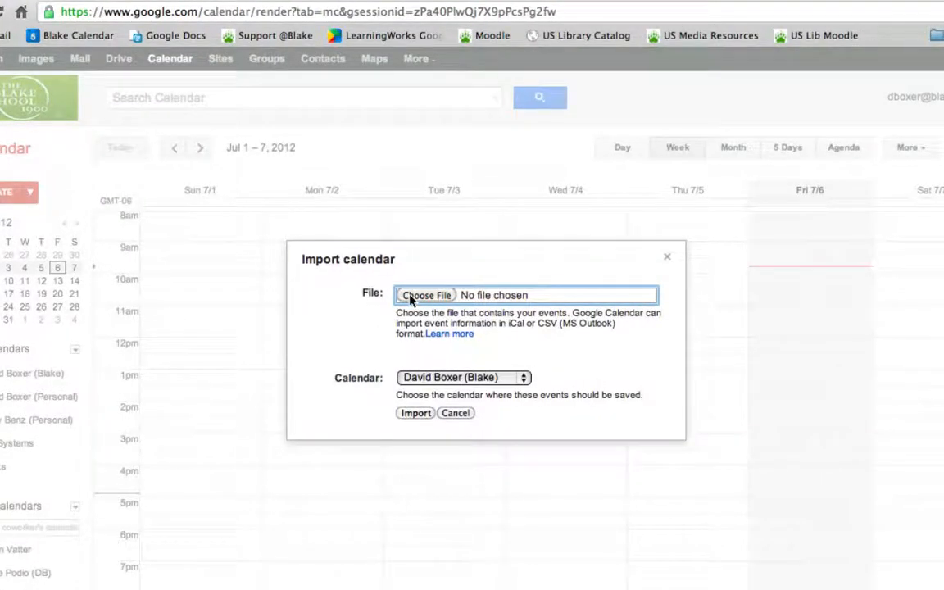
Choose basic.ics from Downloads, keeping David Boxer (Blake) as the destination calendar
left_click(425, 295)
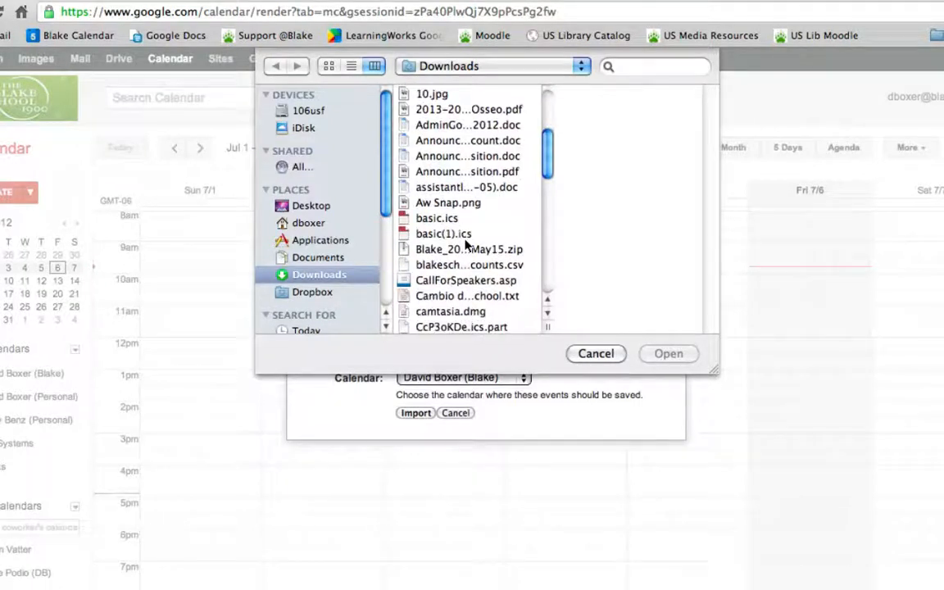
left_click(437, 218)
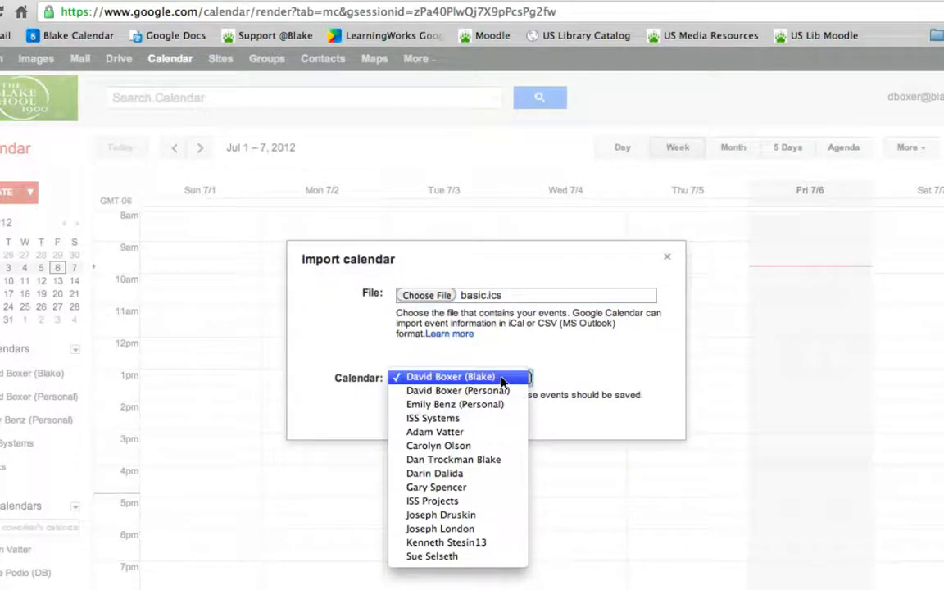
left_click(457, 376)
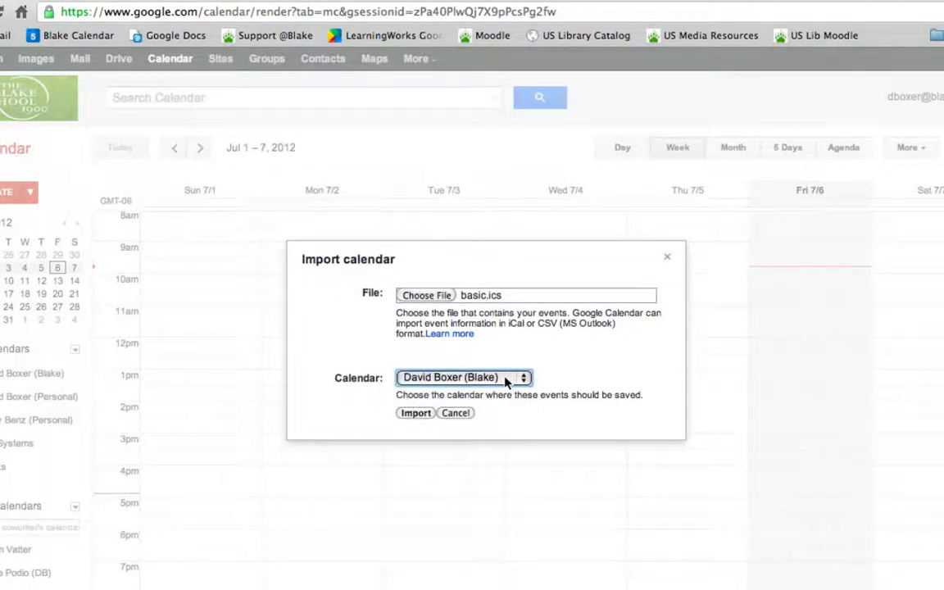
left_click(463, 377)
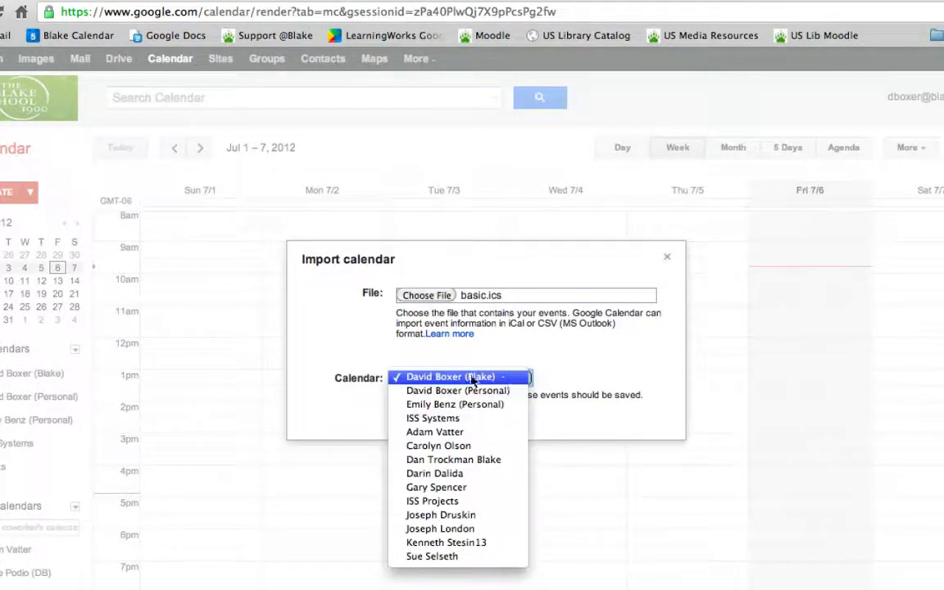
left_click(461, 377)
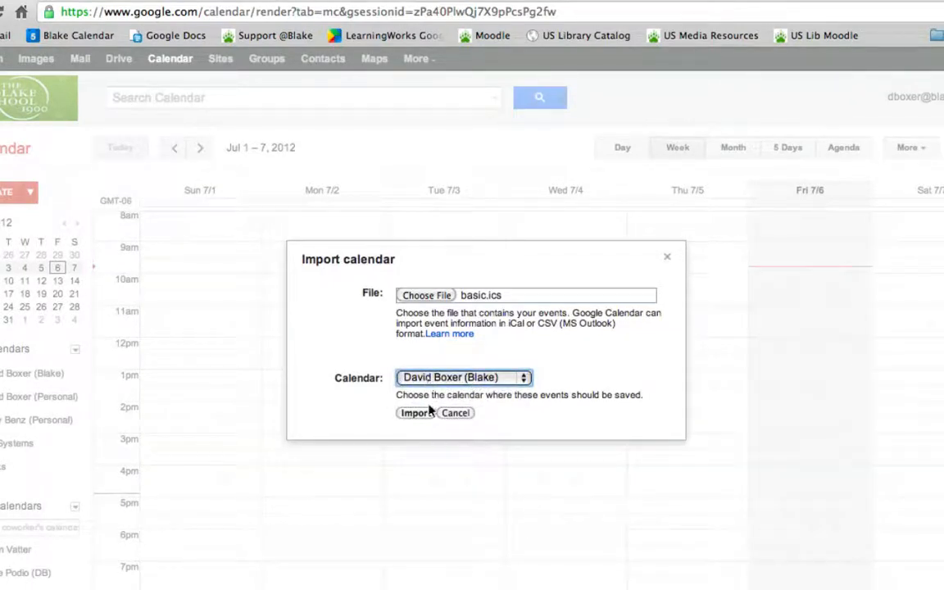